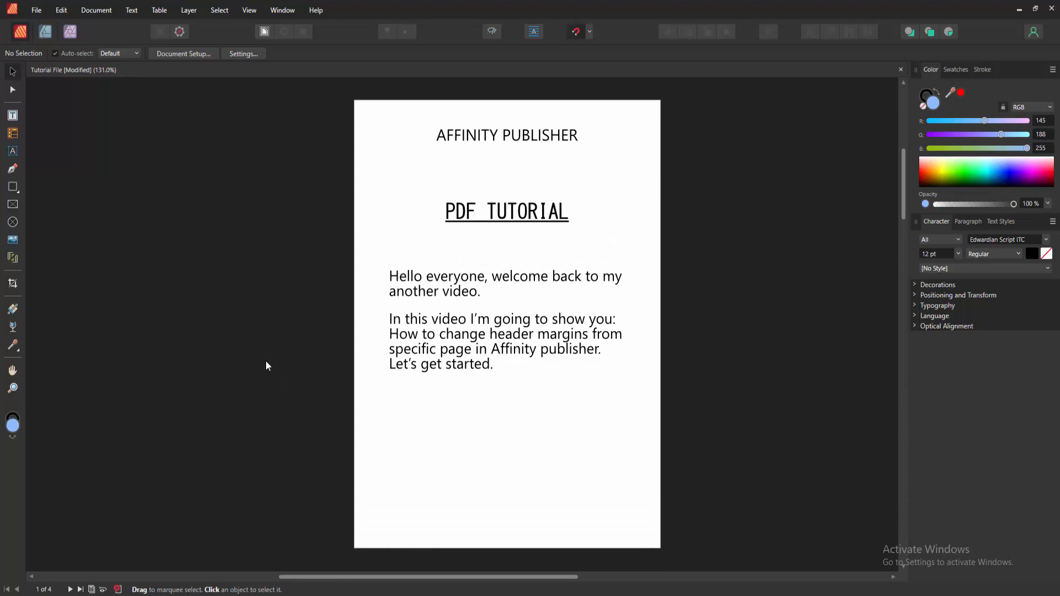
# Step: Show the Pages panel and go to page 2, 'What is Loren Gypsum?'
pyautogui.click(282, 10)
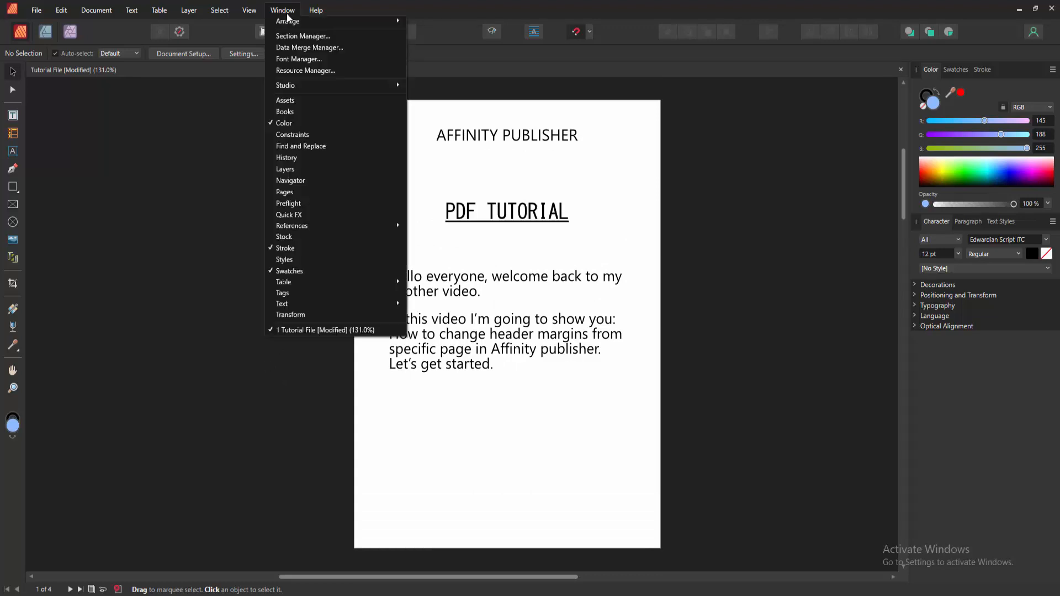
pyautogui.click(285, 191)
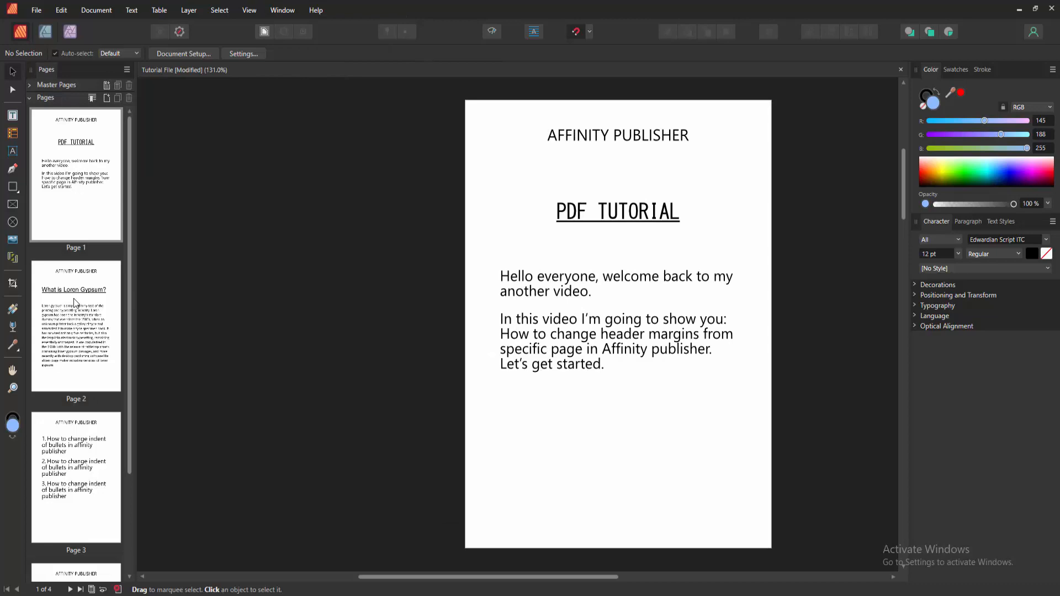
pyautogui.click(76, 352)
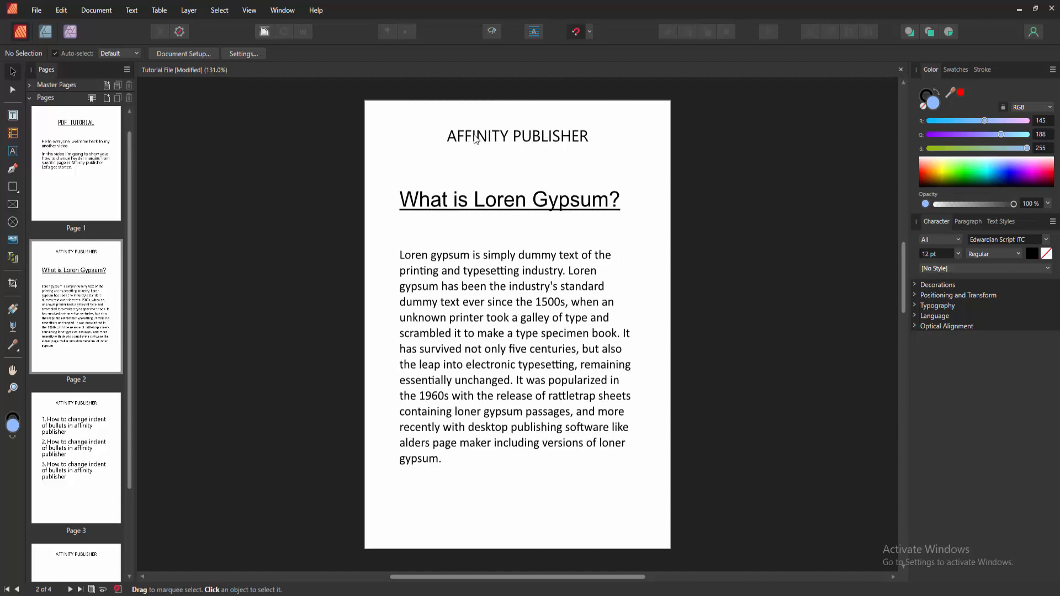
# Step: Show the Layers panel and select page 2's Master A layer to hide its header
pyautogui.click(282, 10)
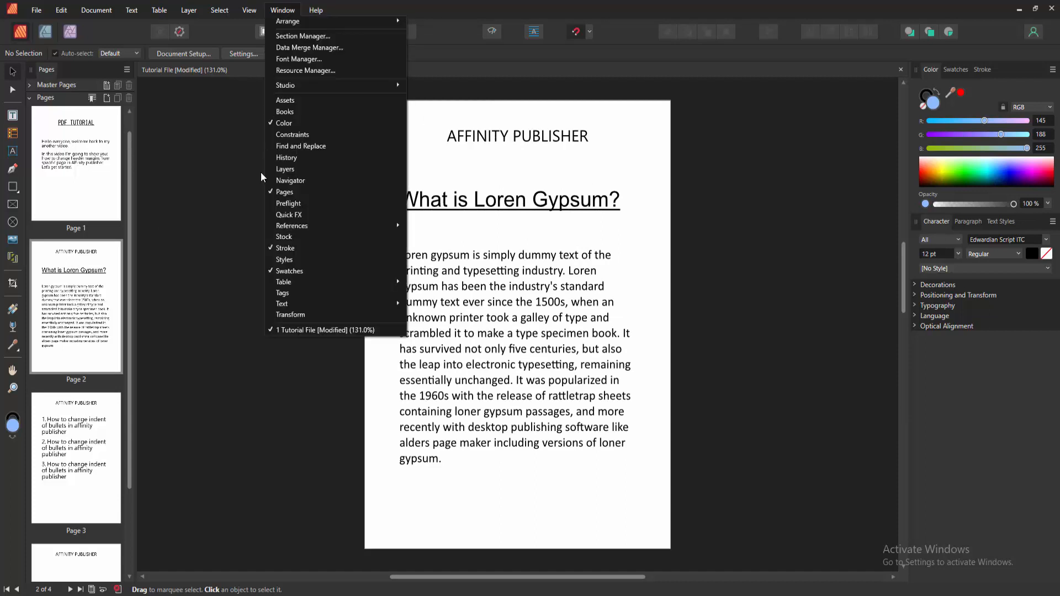
pyautogui.click(285, 169)
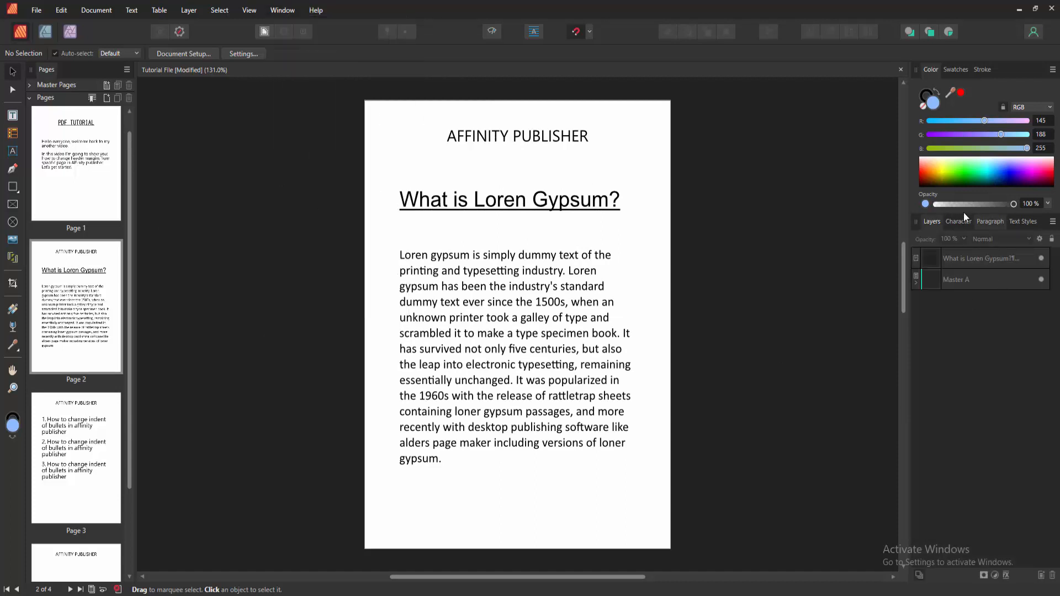
pyautogui.click(957, 280)
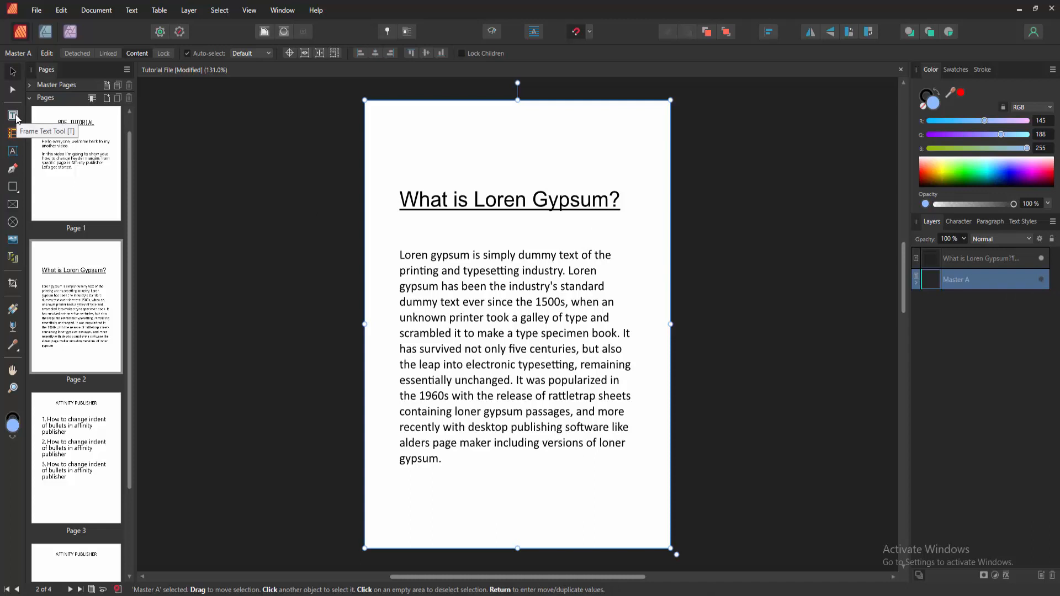
# Step: Draw a local header text frame atop page 2 reading 'AFFINITY PUBLISHER'
pyautogui.click(12, 115)
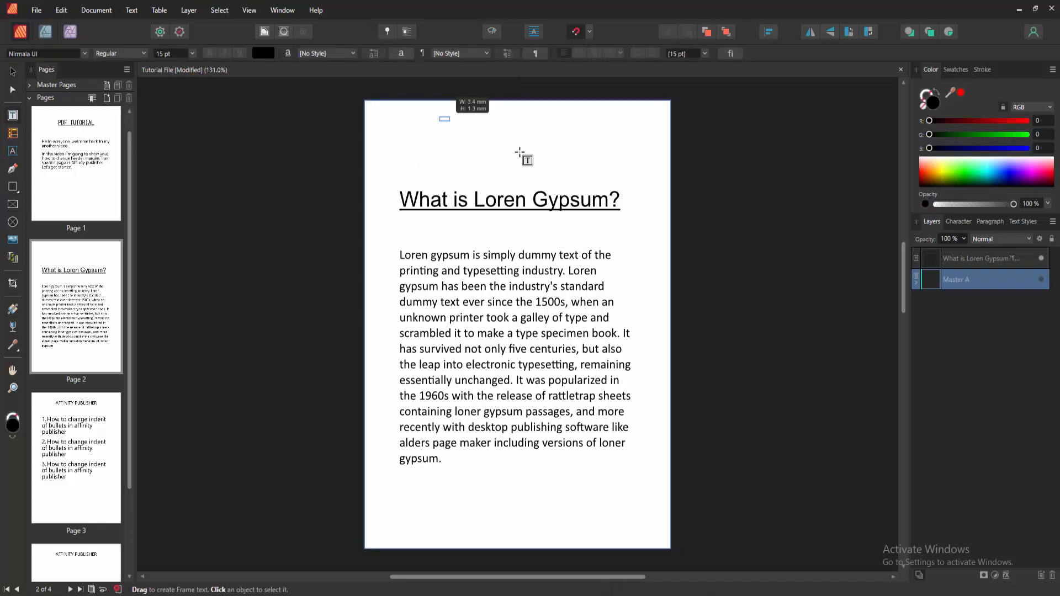
pyautogui.moveTo(444, 119); pyautogui.dragTo(591, 146)
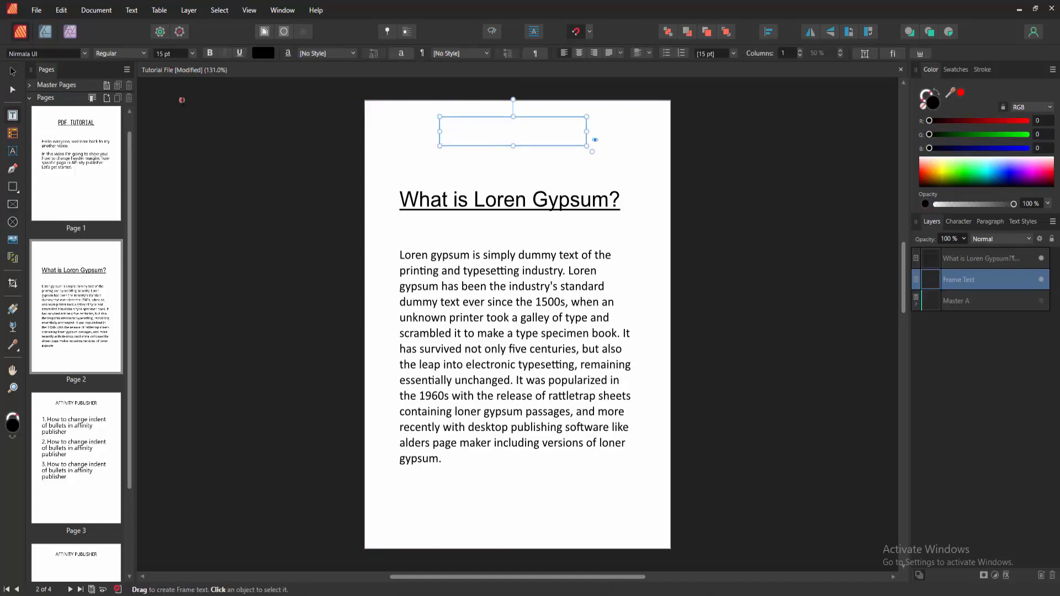
pyautogui.write('A')
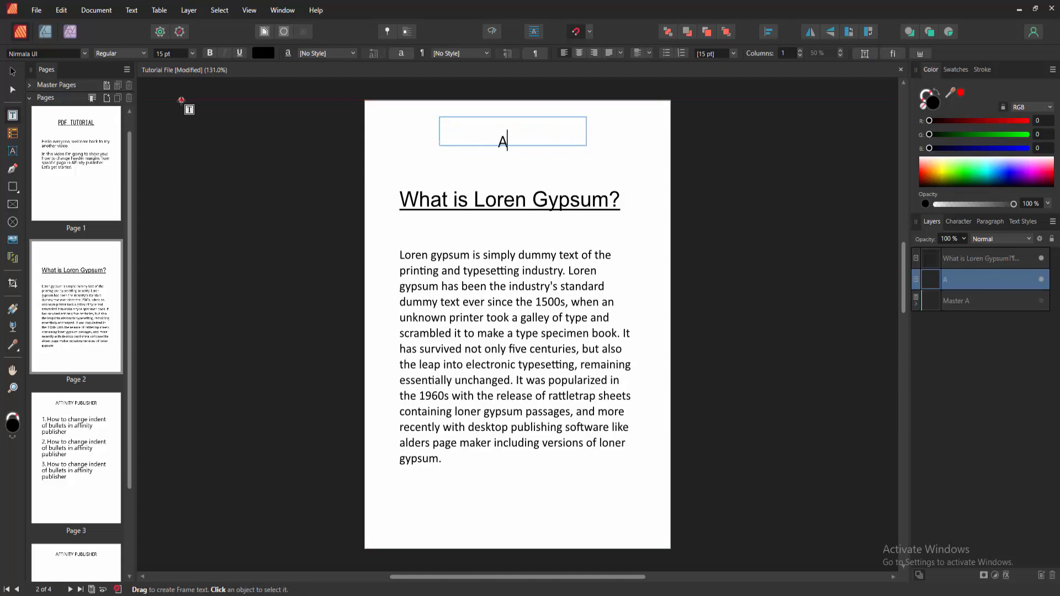
pyautogui.write('FFINIT')
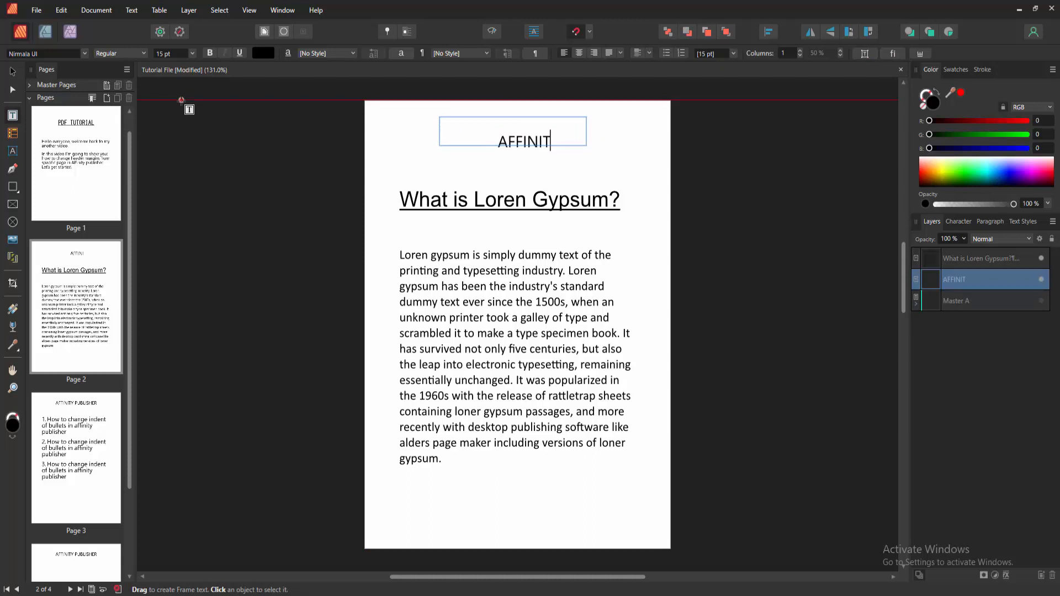
pyautogui.write('Y PUBLISHER')
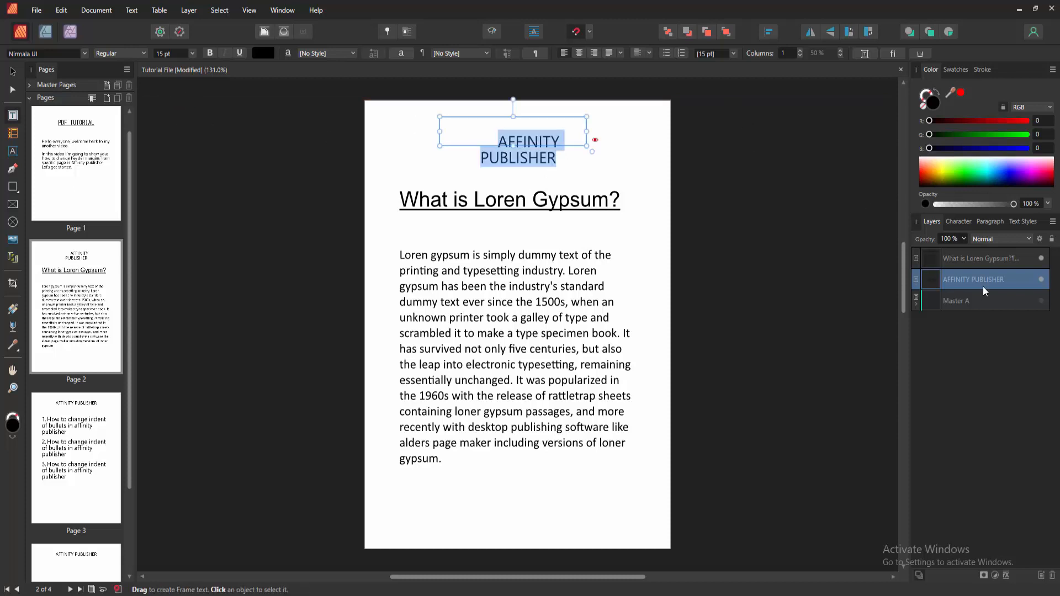
# Step: Show the header frame's inset settings with 6 mm values
pyautogui.click(989, 221)
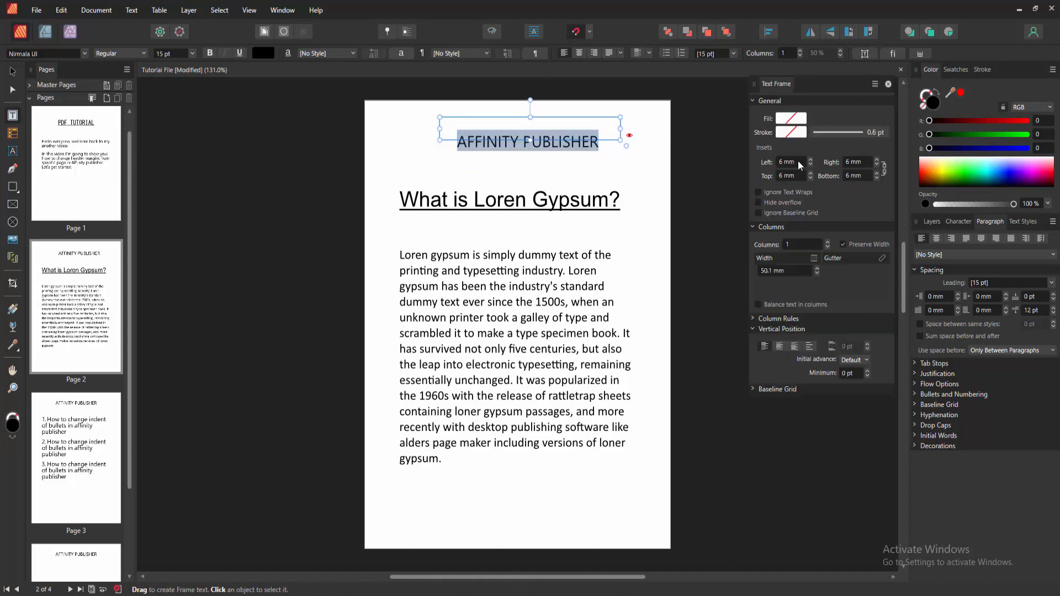
pyautogui.moveTo(787, 163)
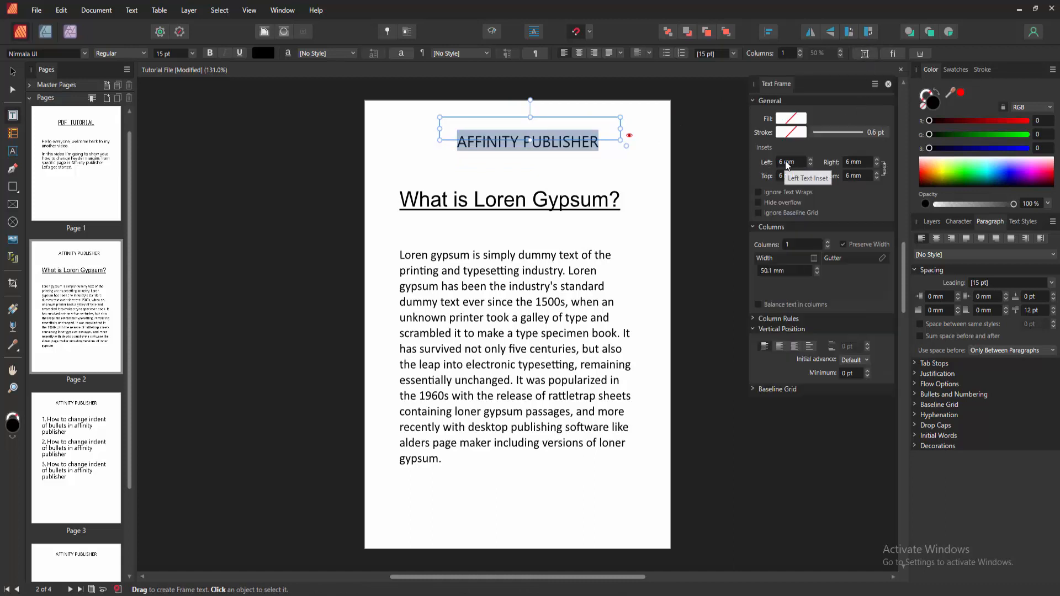